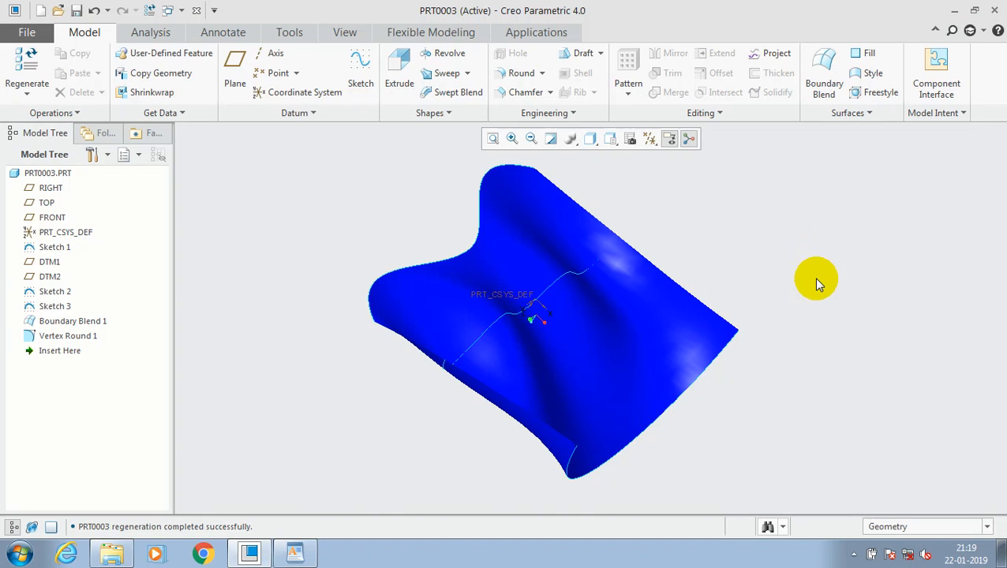
{"action": "mouse_move", "coordinate": [781, 303]}
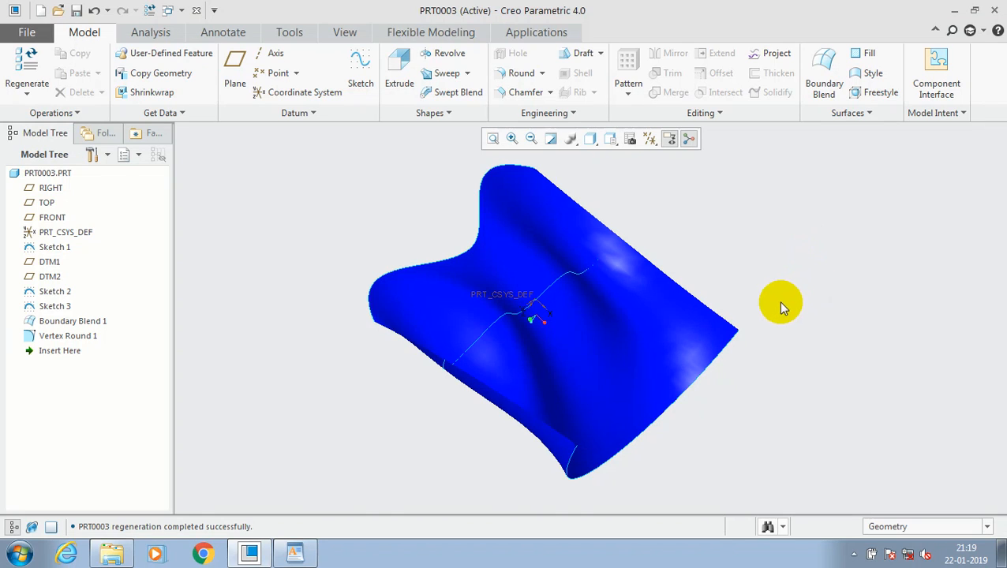
Reorient the blue surface and start a Vertex Round from the Surfaces group dropdown
{"action": "left_click_drag", "start_coordinate": [781, 307], "coordinate": [713, 265]}
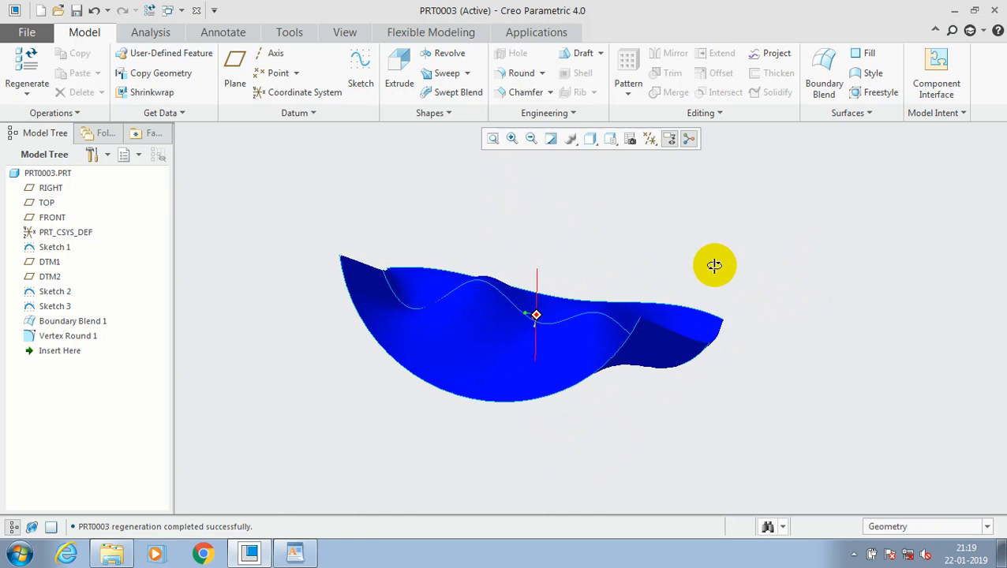
{"action": "left_click_drag", "start_coordinate": [713, 265], "coordinate": [675, 268]}
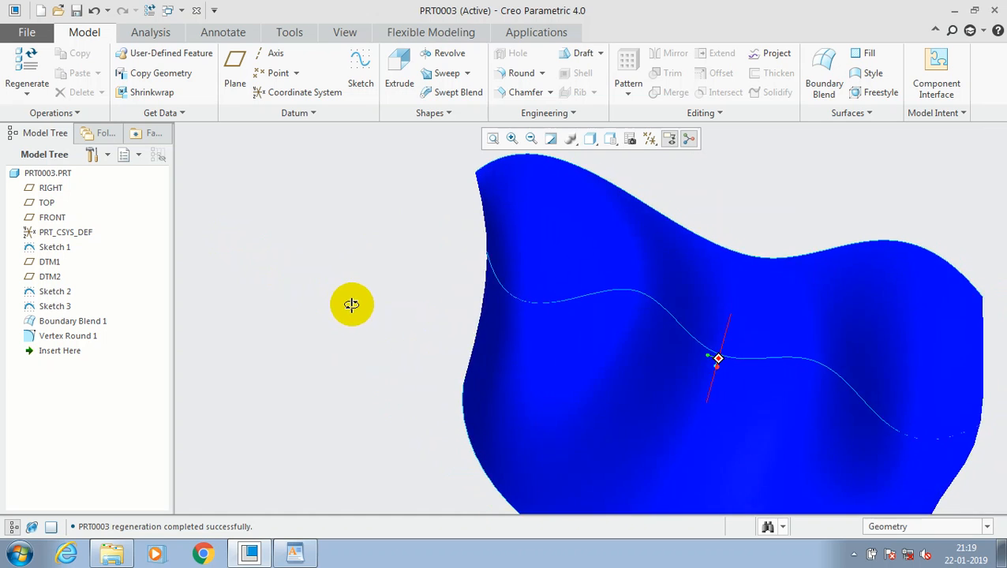
{"action": "left_click_drag", "start_coordinate": [350, 307], "coordinate": [801, 387]}
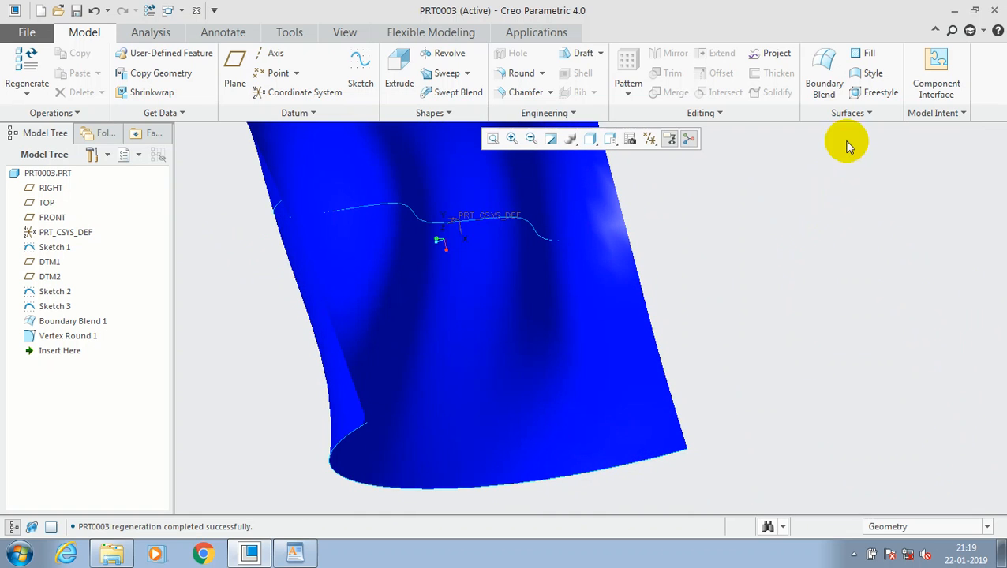
{"action": "left_click", "coordinate": [851, 112]}
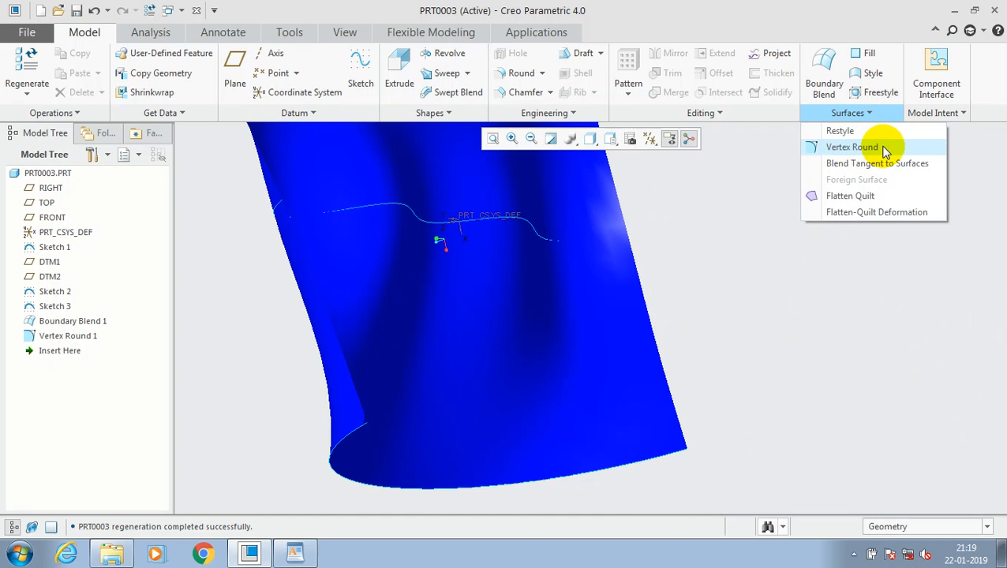
{"action": "mouse_move", "coordinate": [884, 147]}
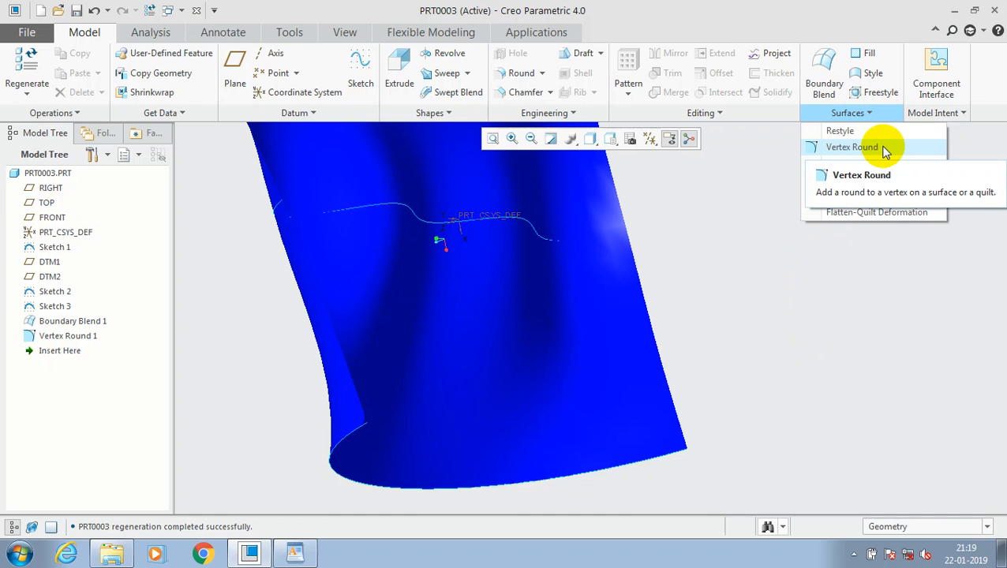
{"action": "left_click", "coordinate": [852, 147]}
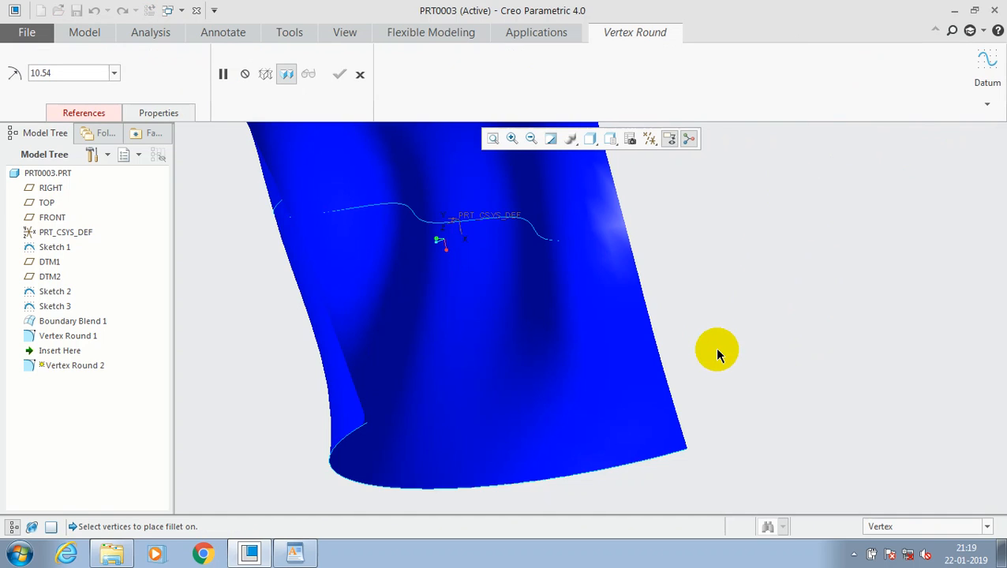
{"action": "mouse_move", "coordinate": [688, 483]}
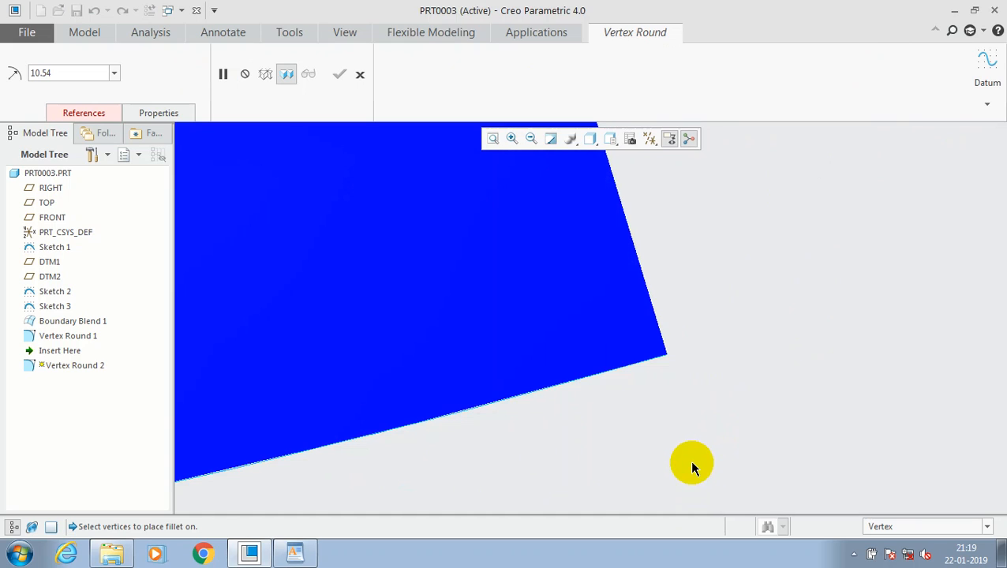
{"action": "mouse_move", "coordinate": [704, 457]}
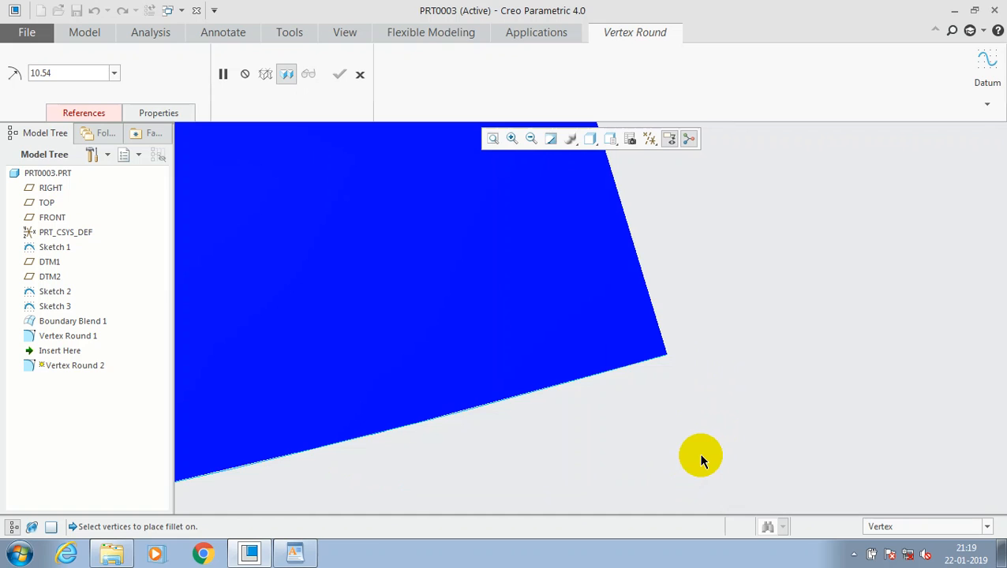
{"action": "mouse_move", "coordinate": [669, 356]}
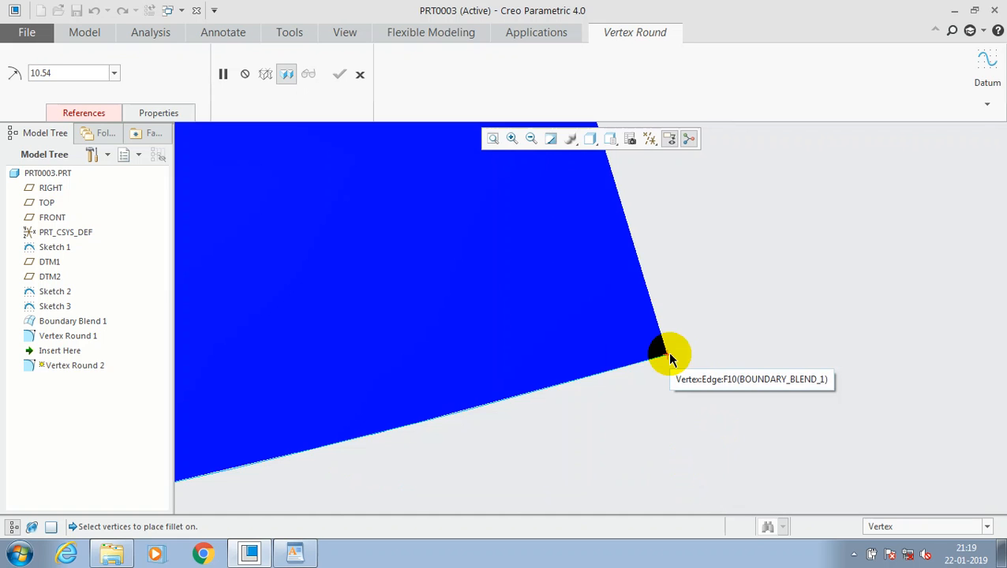
Pick the lower corner vertex of the blue surface, previewing a 10.54 round
{"action": "left_click", "coordinate": [664, 355]}
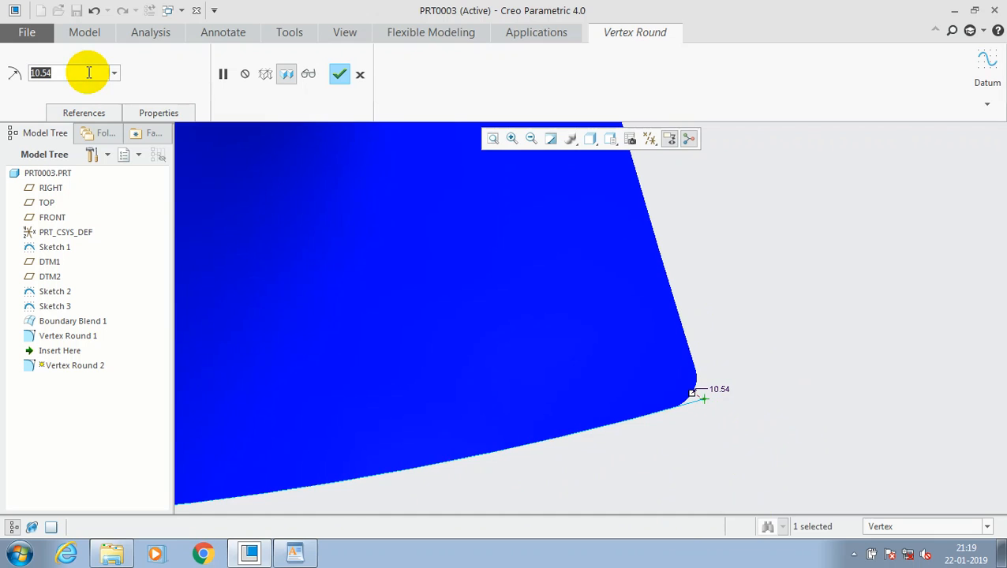
{"action": "mouse_move", "coordinate": [13, 129]}
{"action": "type", "text": "125"}
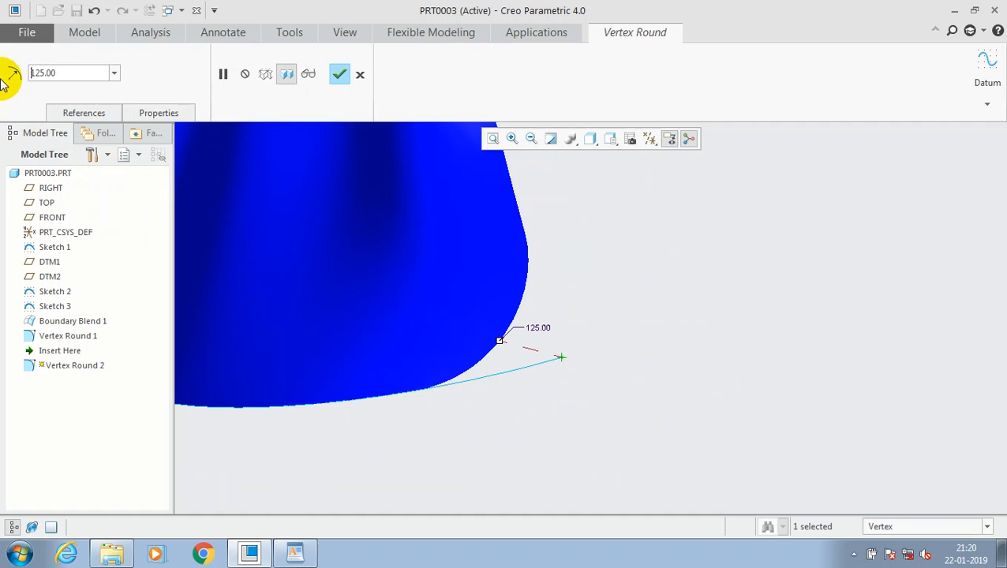
{"action": "mouse_move", "coordinate": [12, 82]}
{"action": "type", "text": "180"}
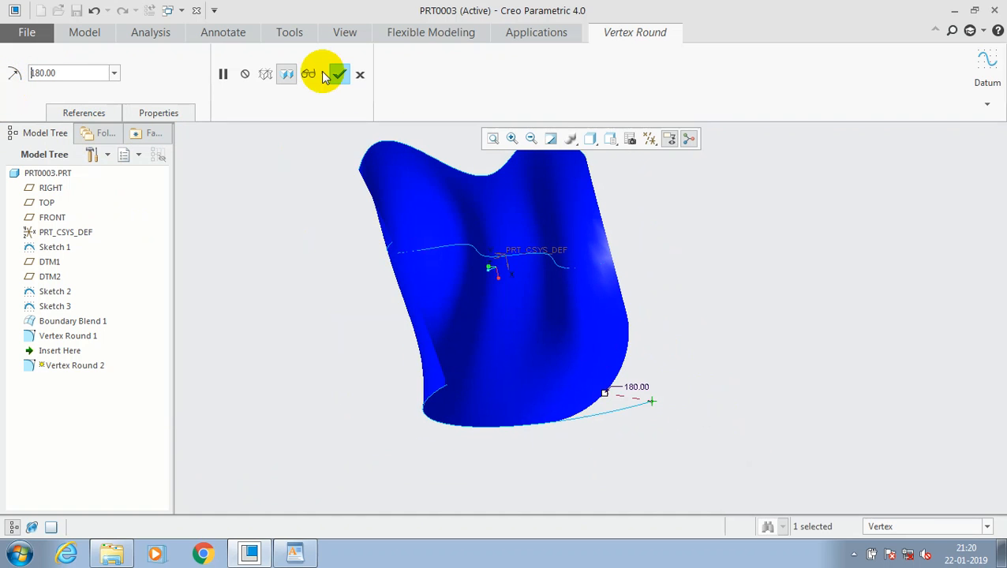
Accept Vertex Round 2 at radius 180 and start a third Vertex Round
{"action": "left_click", "coordinate": [343, 74]}
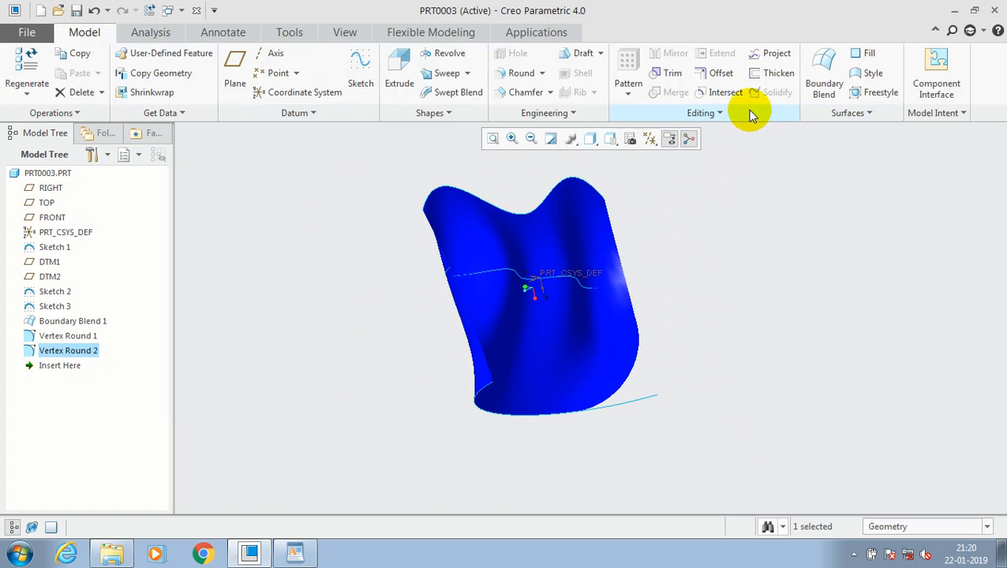
{"action": "left_click", "coordinate": [849, 112]}
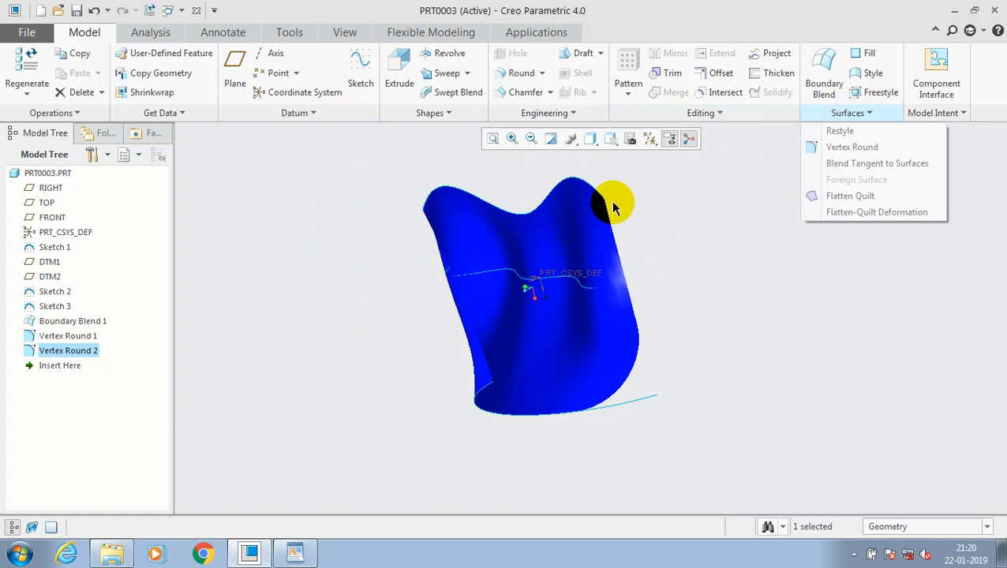
{"action": "left_click", "coordinate": [852, 146]}
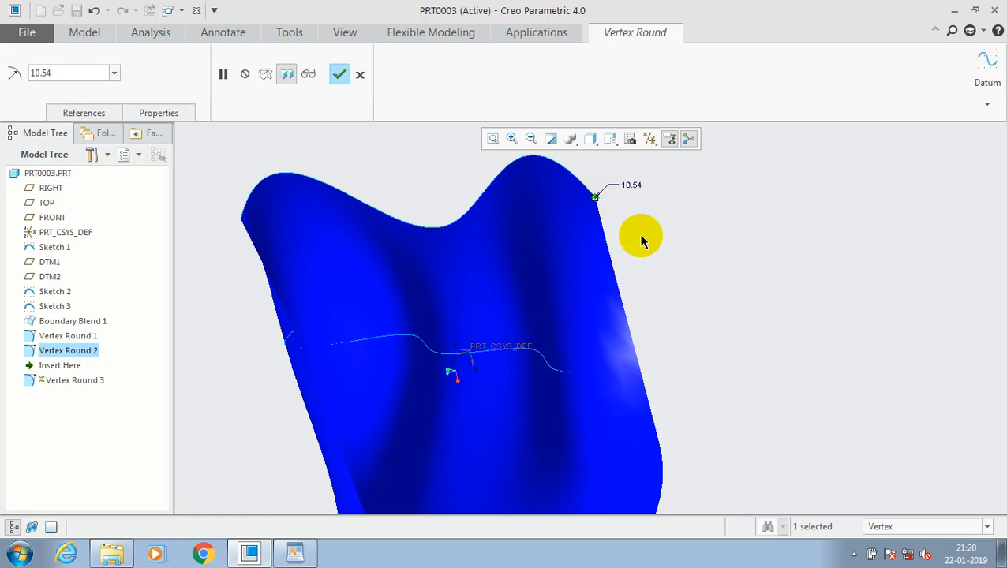